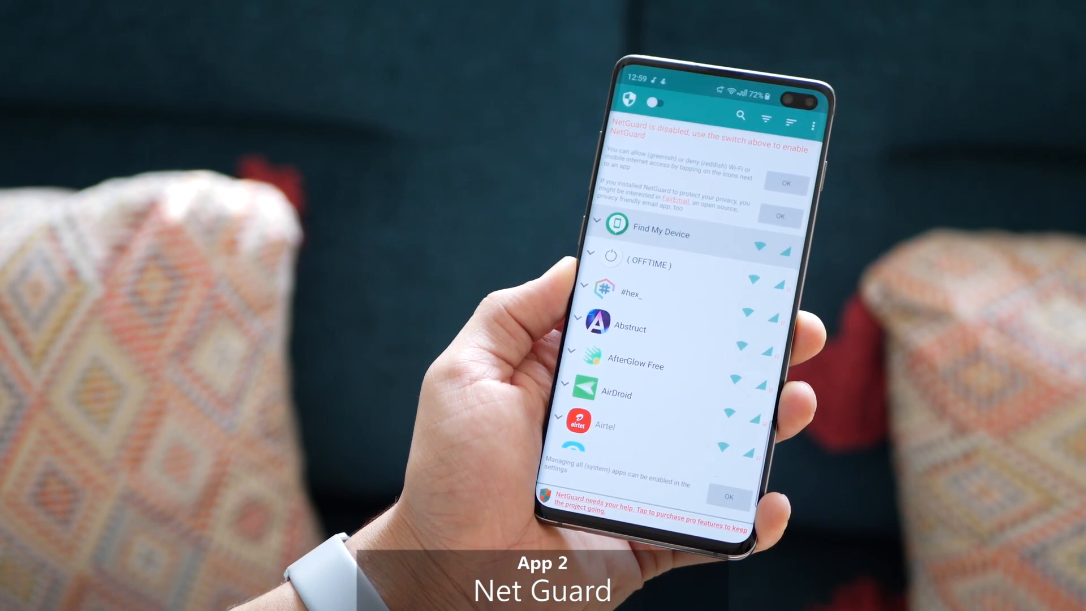
Step: Swipe through Mubert's genres to reach the activities collection: relax, work, study, dream and high
{"action": "scroll", "scroll_direction": "down", "scroll_amount": 3}
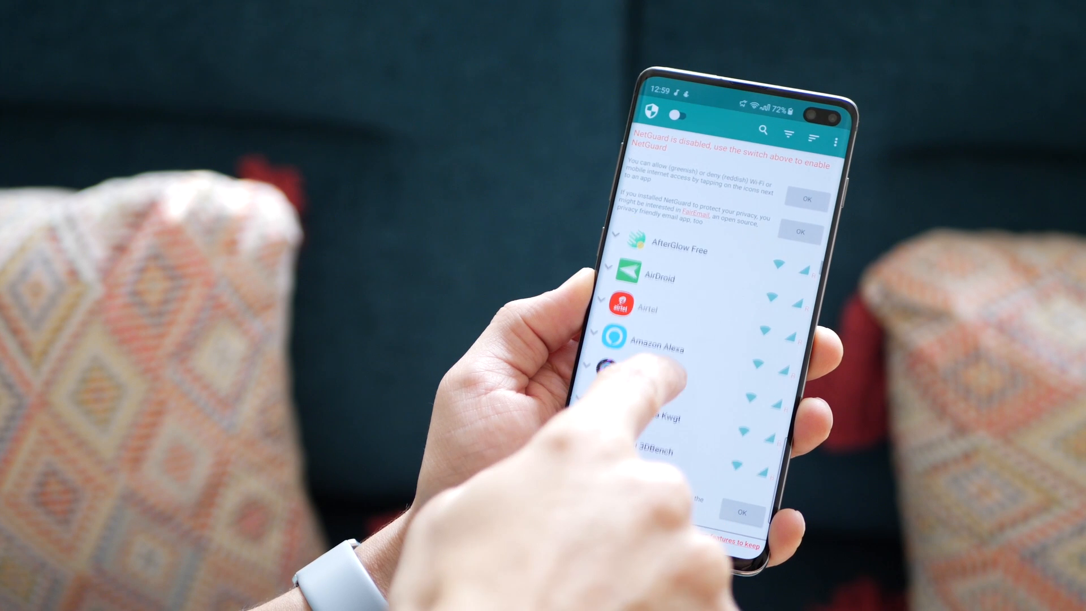
{"action": "scroll", "scroll_direction": "up", "scroll_amount": 3}
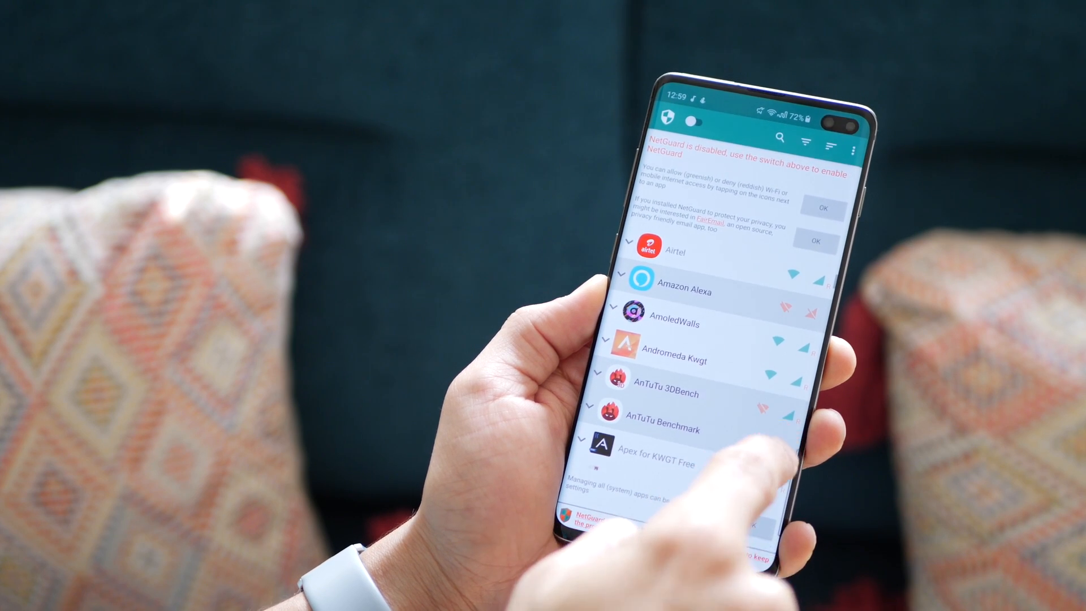
{"action": "scroll", "scroll_direction": "down", "scroll_amount": 3}
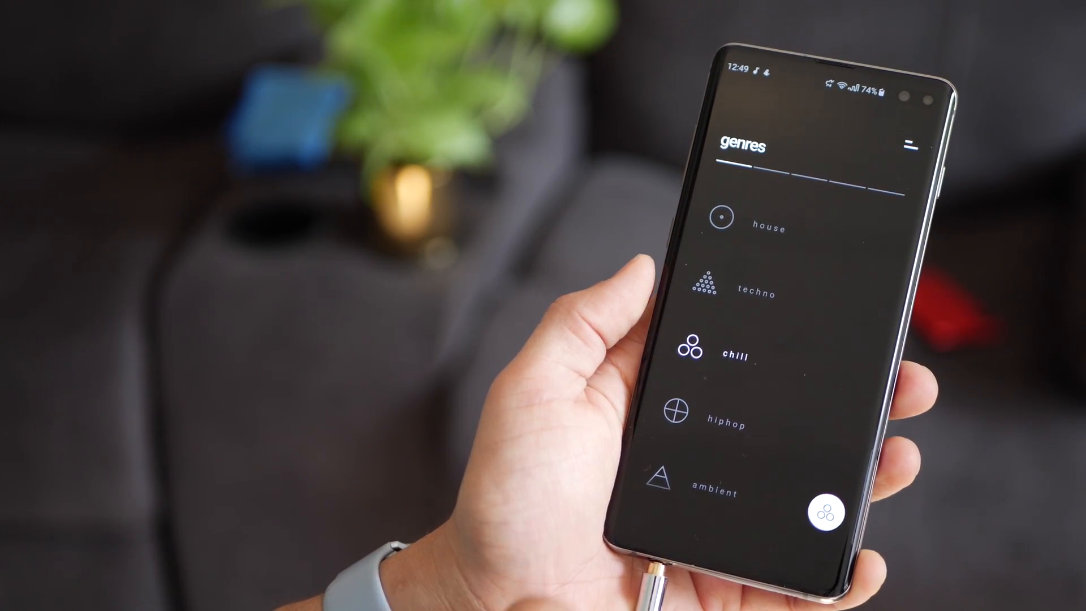
{"action": "scroll", "scroll_direction": "up", "scroll_amount": 3}
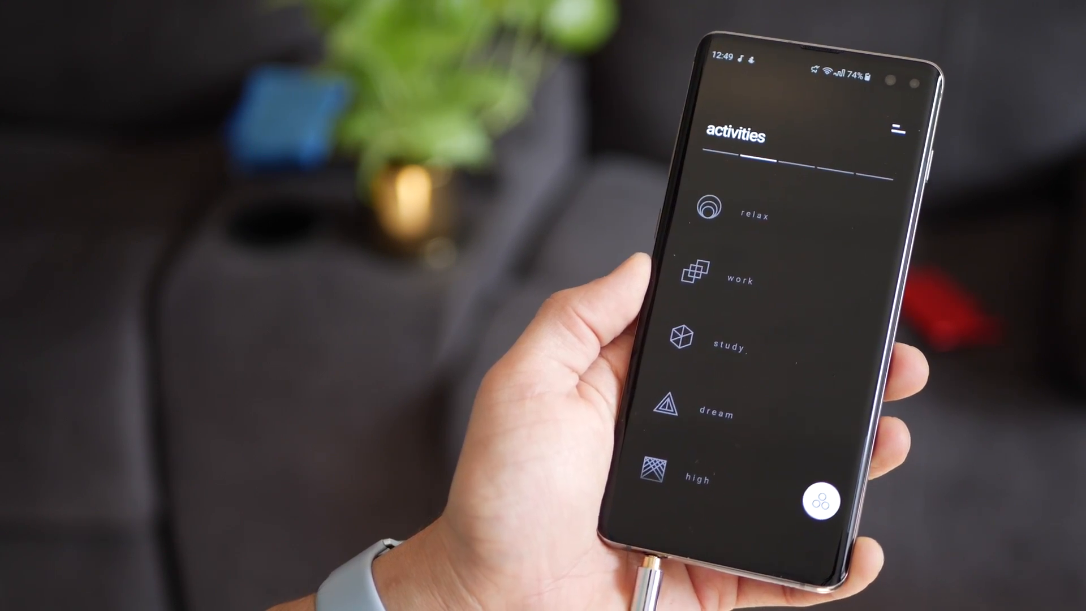
{"action": "scroll", "scroll_direction": "up", "scroll_amount": 3}
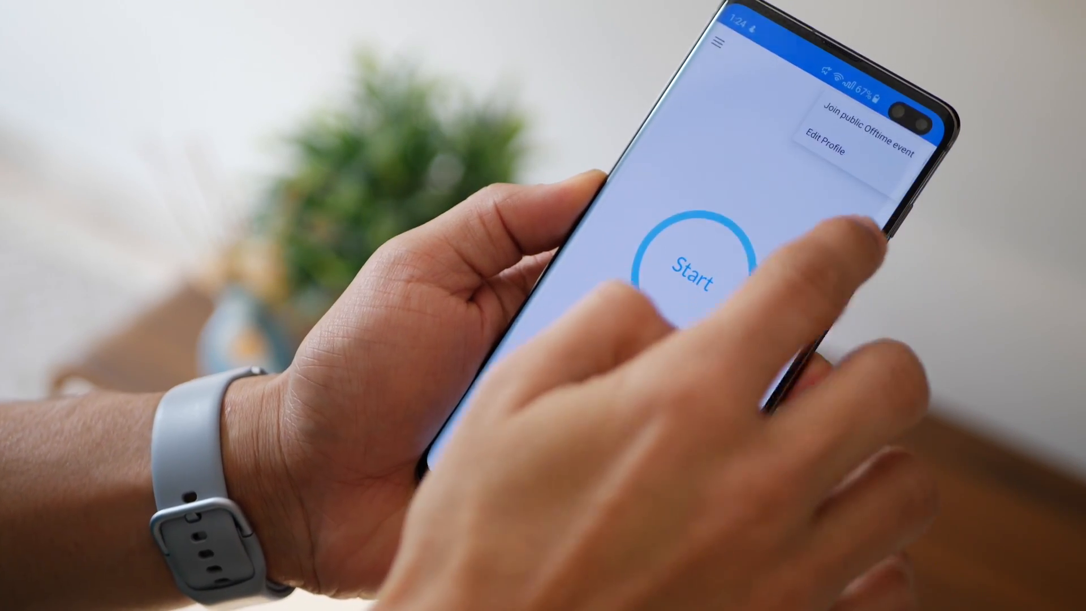
{"action": "left_click", "coordinate": [830, 144]}
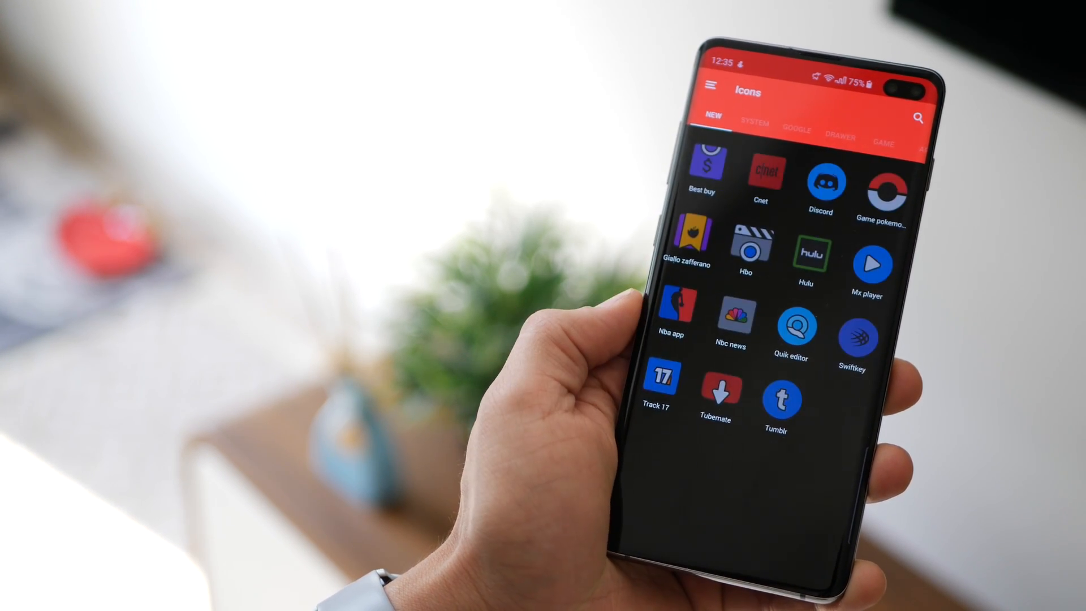
Step: Browse the icon pack's newest and Google icons, then switch to the GAME icon collection
{"action": "left_click", "coordinate": [735, 117]}
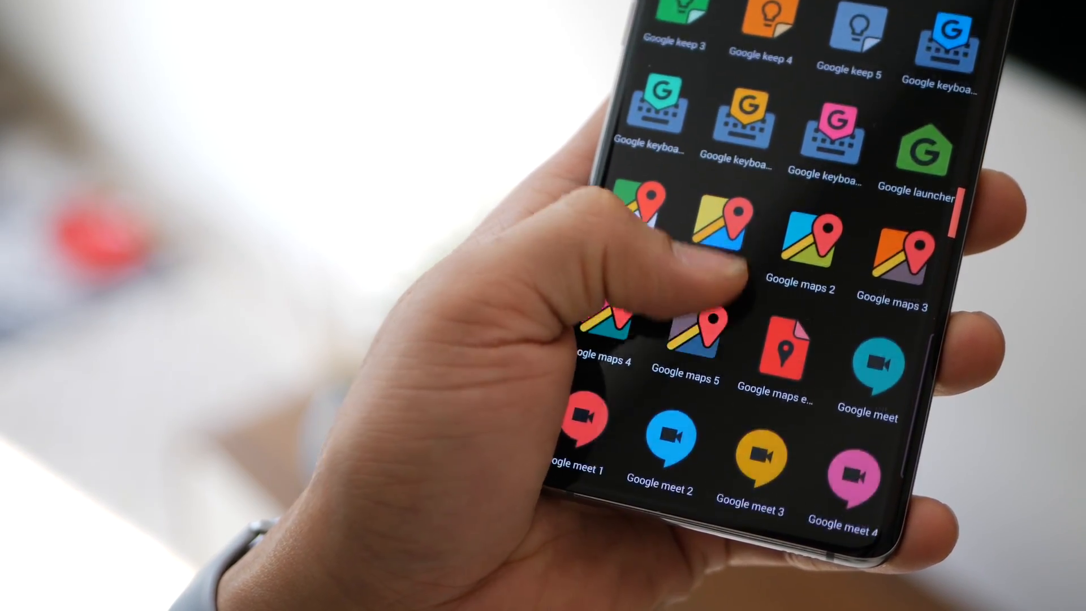
{"action": "scroll", "scroll_direction": "up", "scroll_amount": 3}
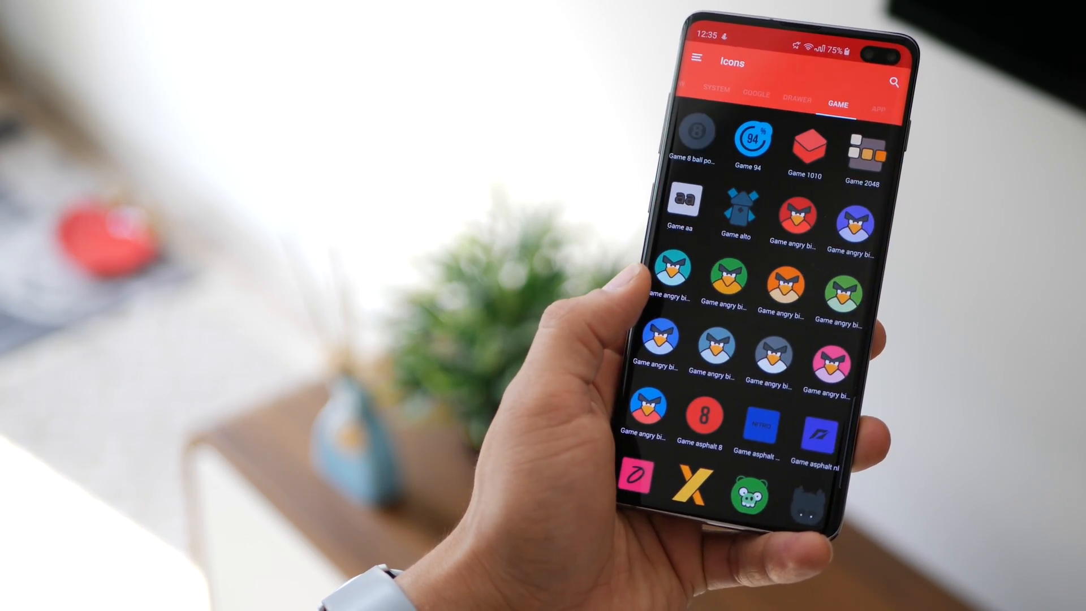
{"action": "left_click", "coordinate": [878, 107]}
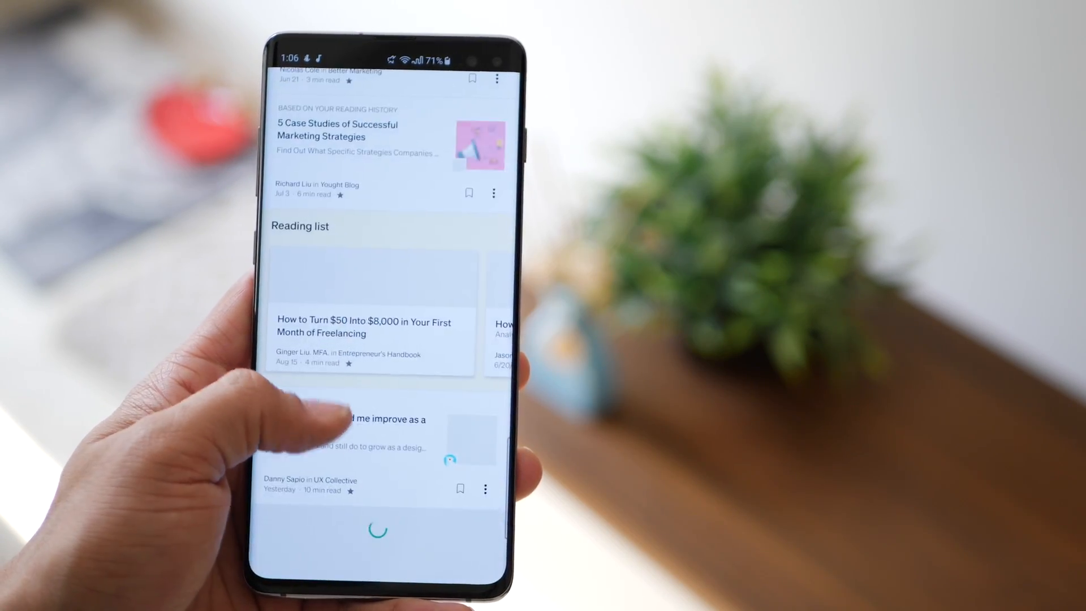
Step: Scroll the Medium reading list toward the Google Discover news feed
{"action": "scroll", "scroll_direction": "up", "scroll_amount": 3}
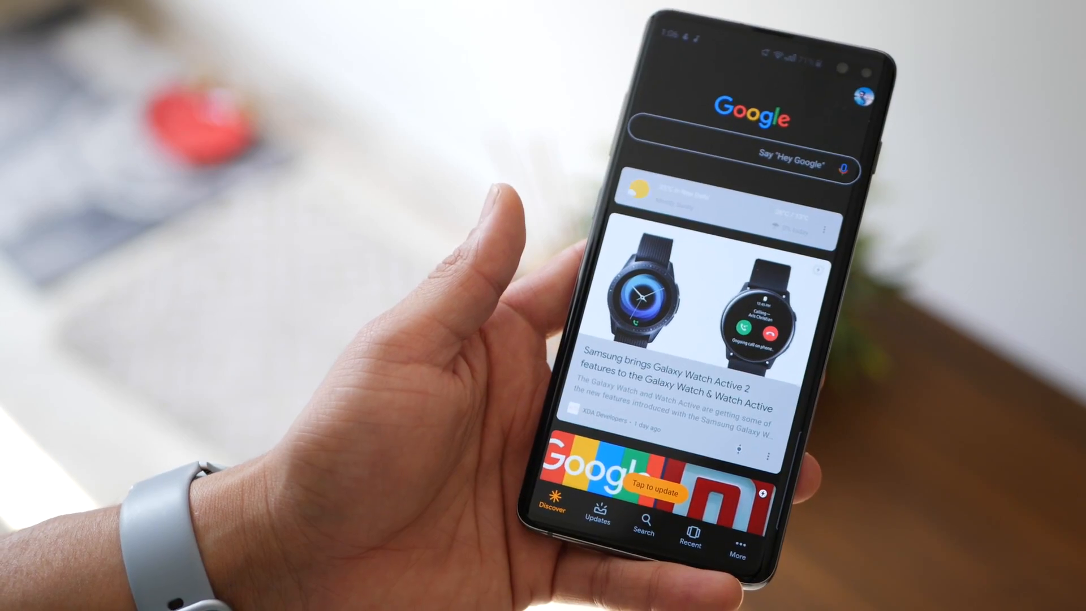
{"action": "scroll", "scroll_direction": "down", "scroll_amount": 3}
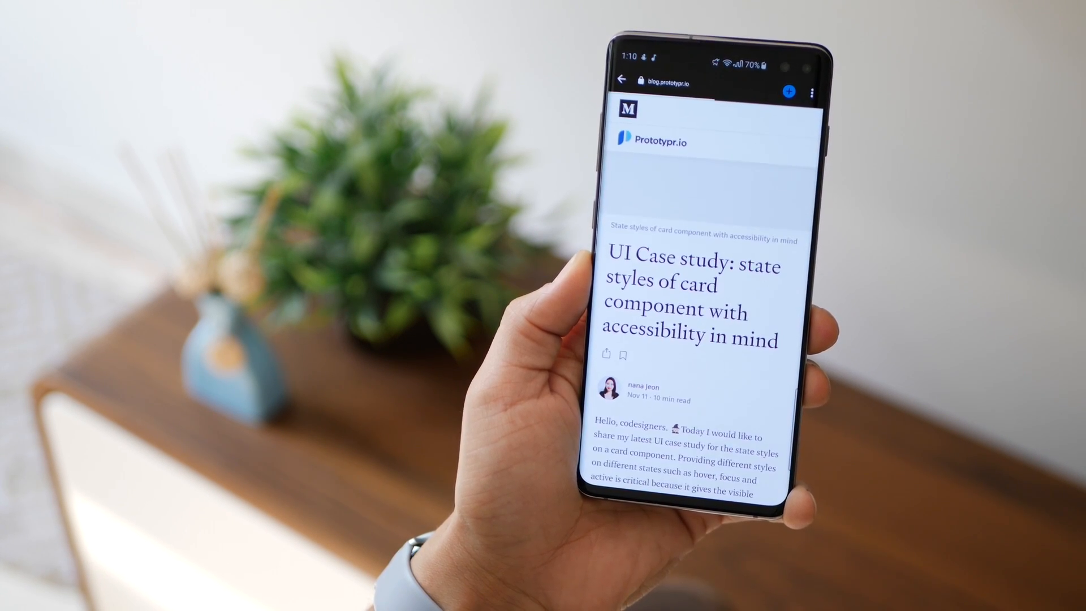
Step: Scroll the Refind feed and select the UI case study card on card state styles
{"action": "scroll", "scroll_direction": "down", "scroll_amount": 3}
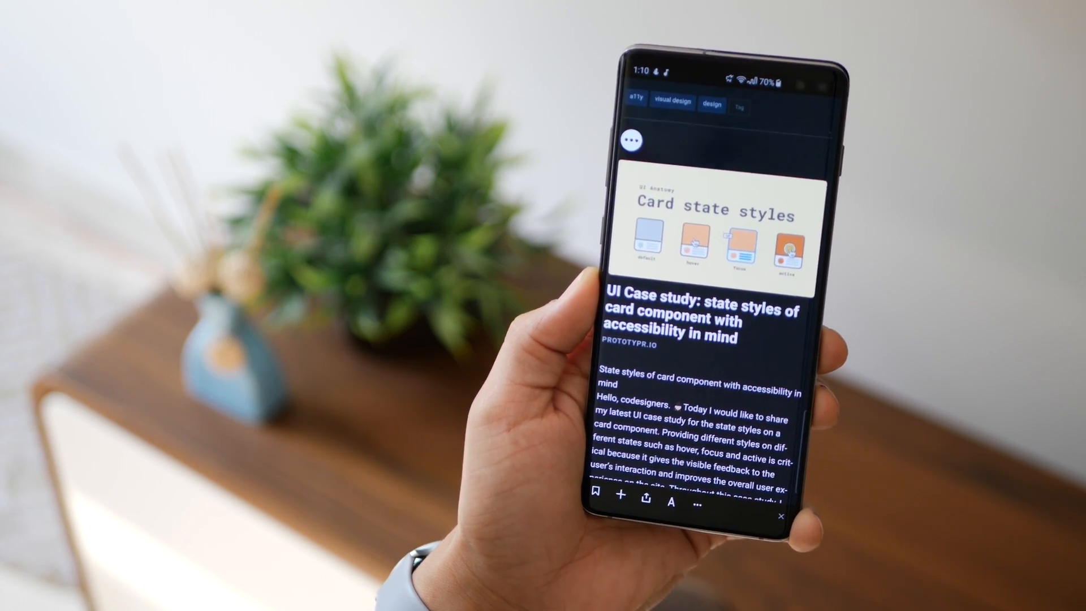
{"action": "scroll", "scroll_direction": "down", "scroll_amount": 3}
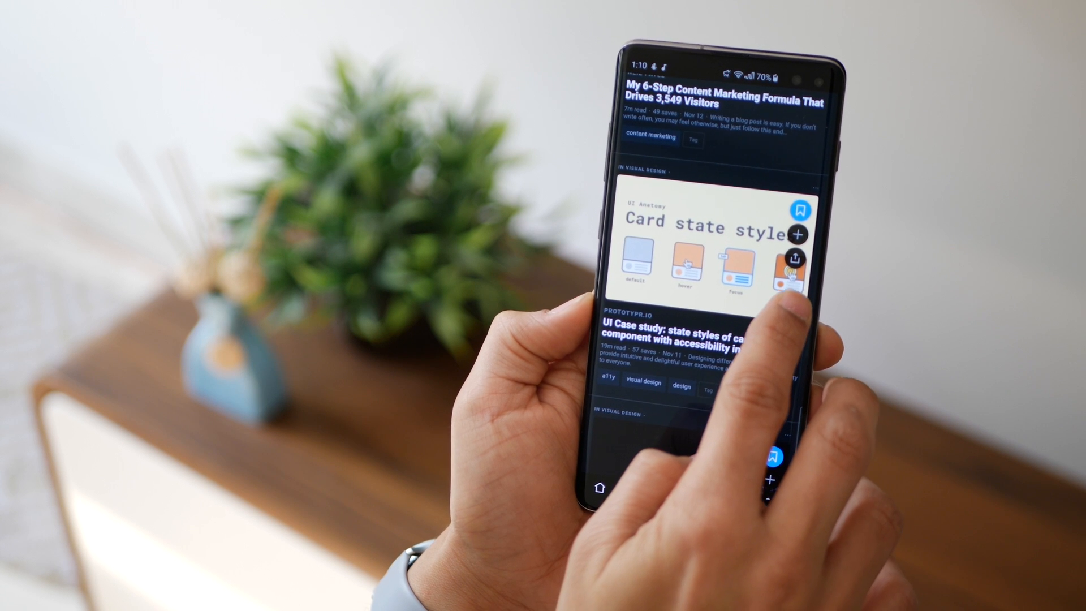
{"action": "left_click", "coordinate": [794, 233]}
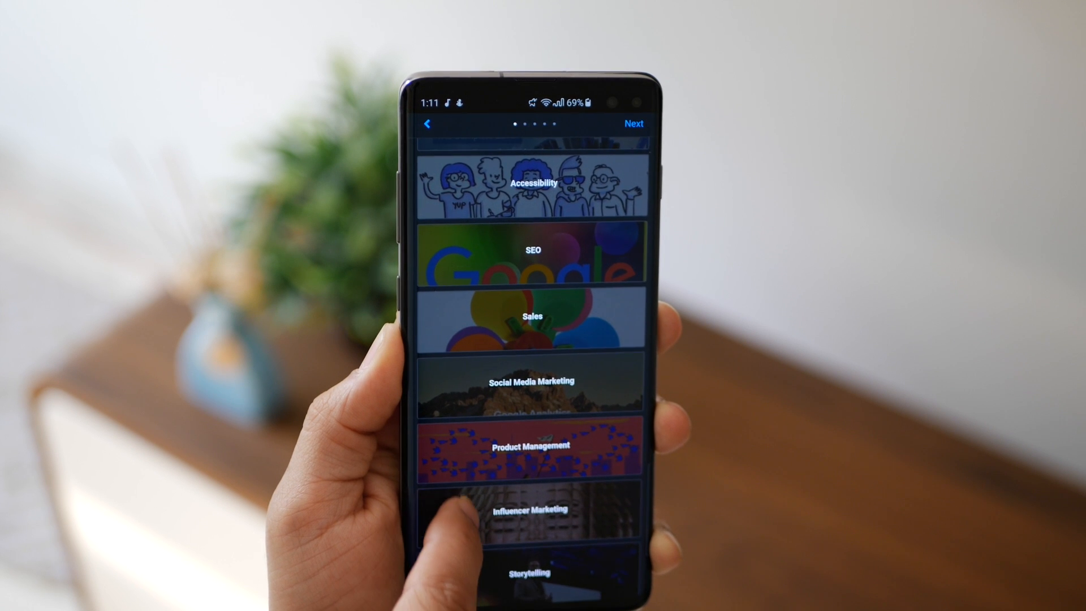
Step: Scroll Refind's topic list to reveal Agile, Mindfulness, Creativity, Sleep and Growth Hacking
{"action": "scroll", "scroll_direction": "down", "scroll_amount": 3}
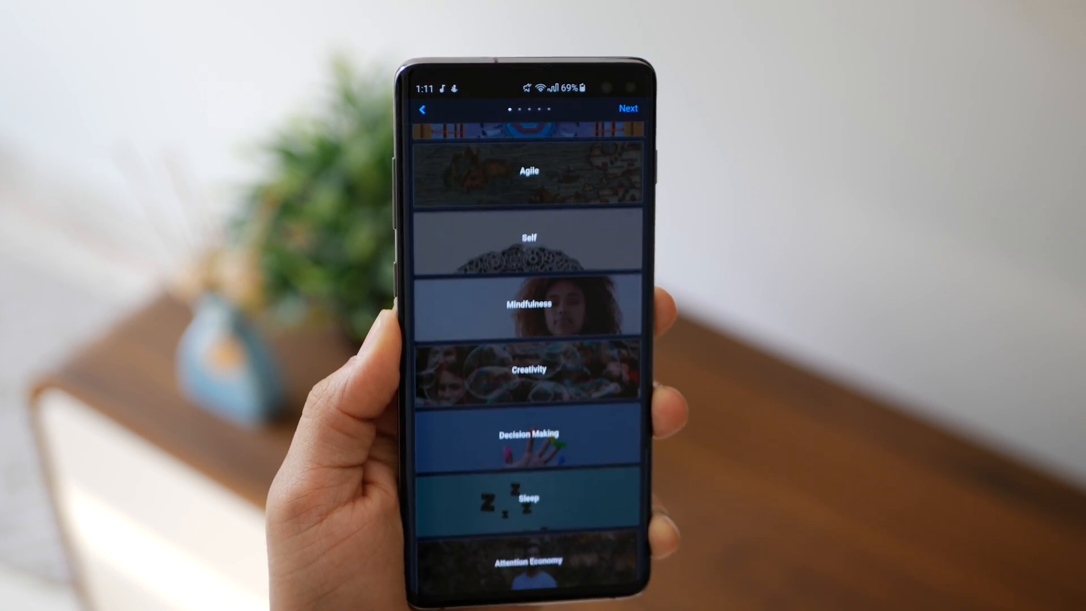
{"action": "scroll", "scroll_direction": "down", "scroll_amount": 3}
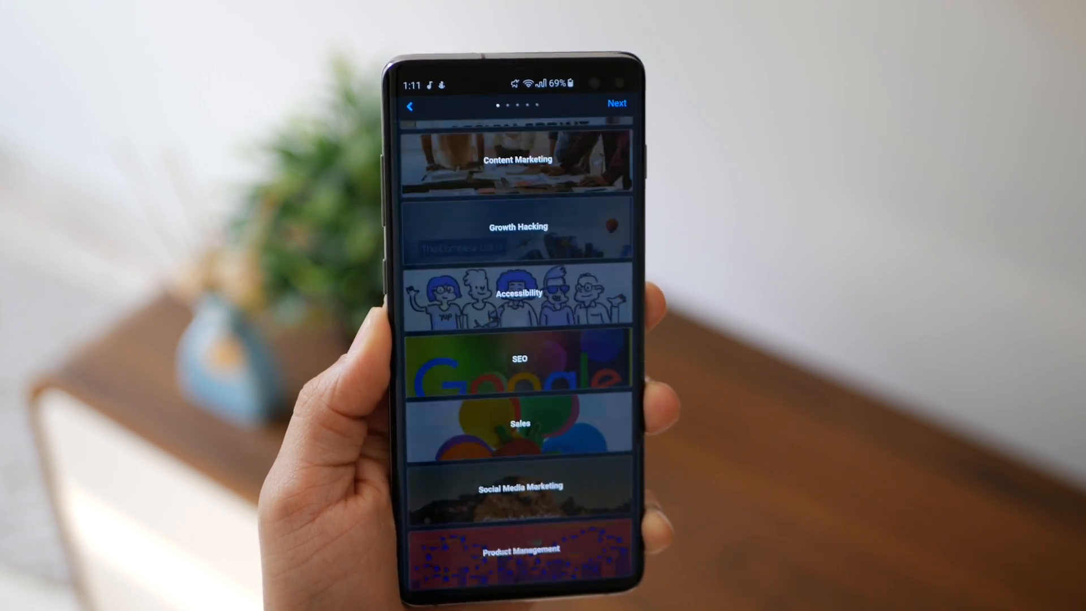